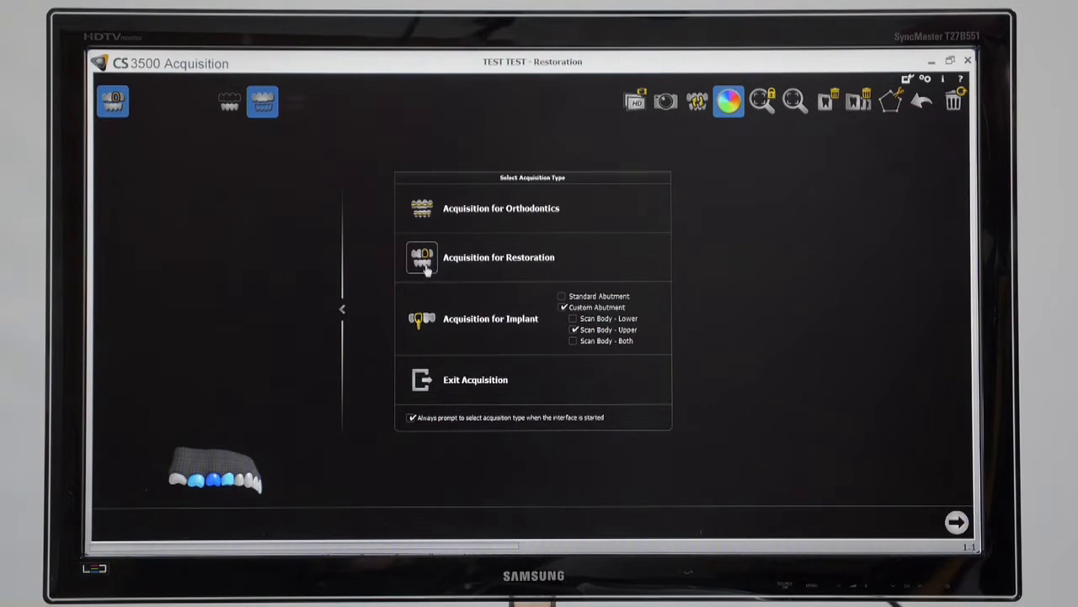
- Bring up Preferences showing Language, Help Language and Auto Save CS3 File with its folder
{"action": "left_click", "coordinate": [498, 256]}
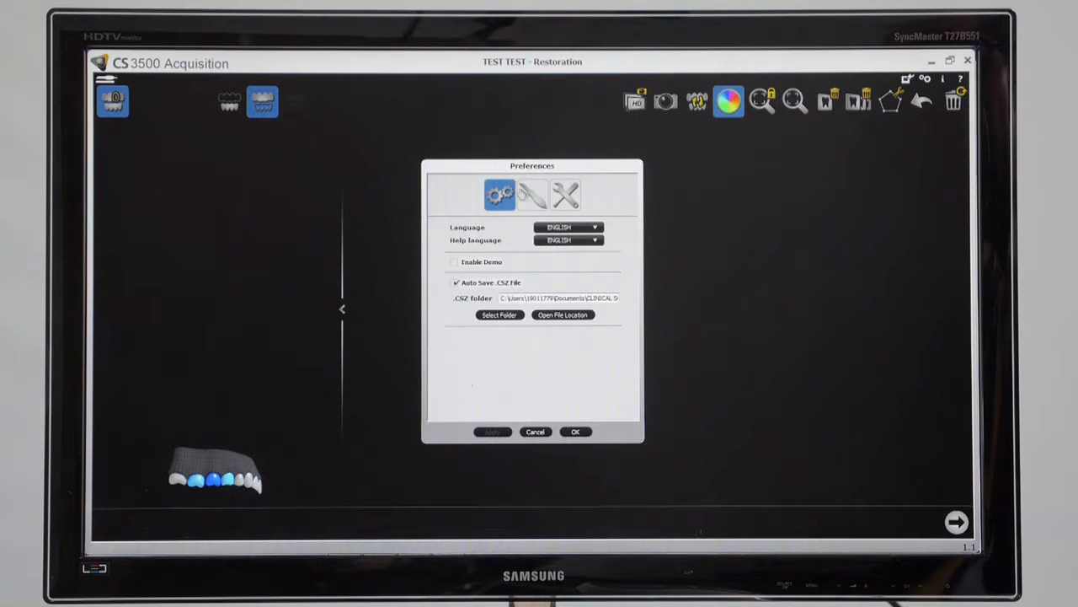
{"action": "mouse_move", "coordinate": [532, 196]}
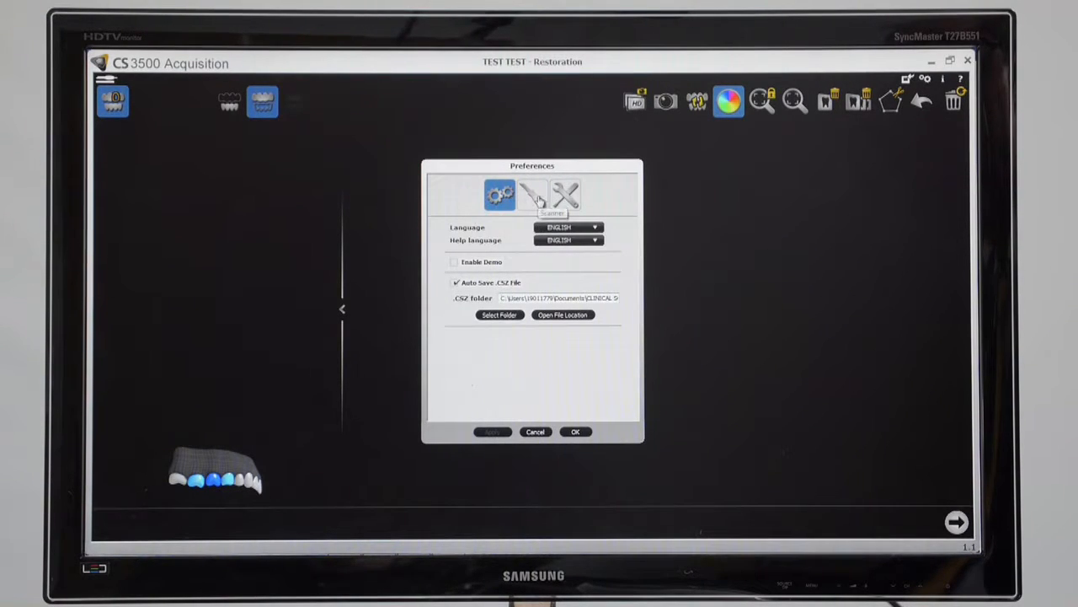
{"action": "left_click", "coordinate": [566, 196]}
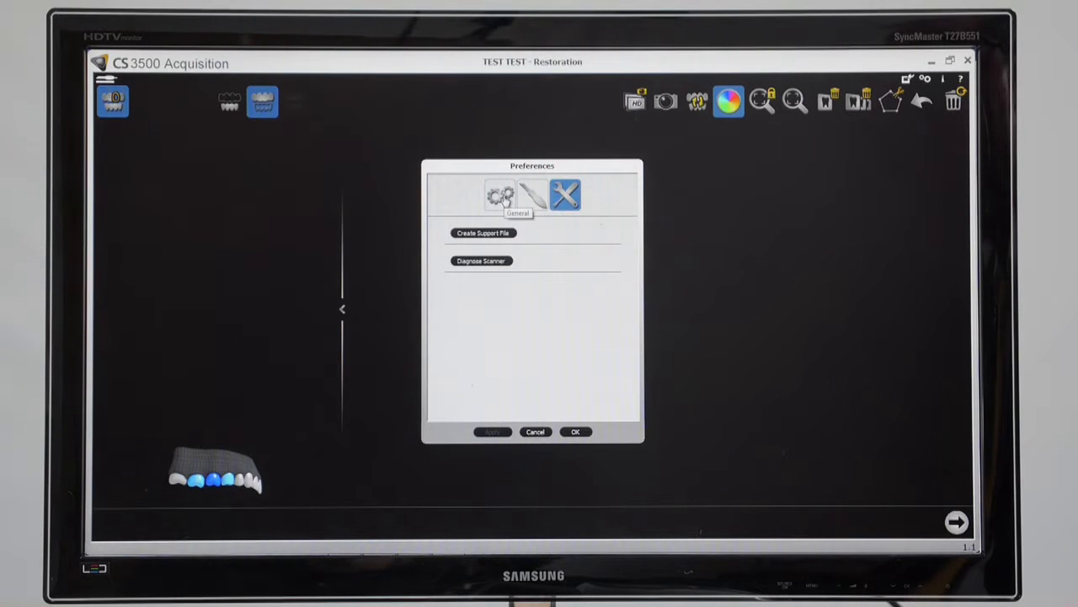
{"action": "left_click", "coordinate": [499, 195]}
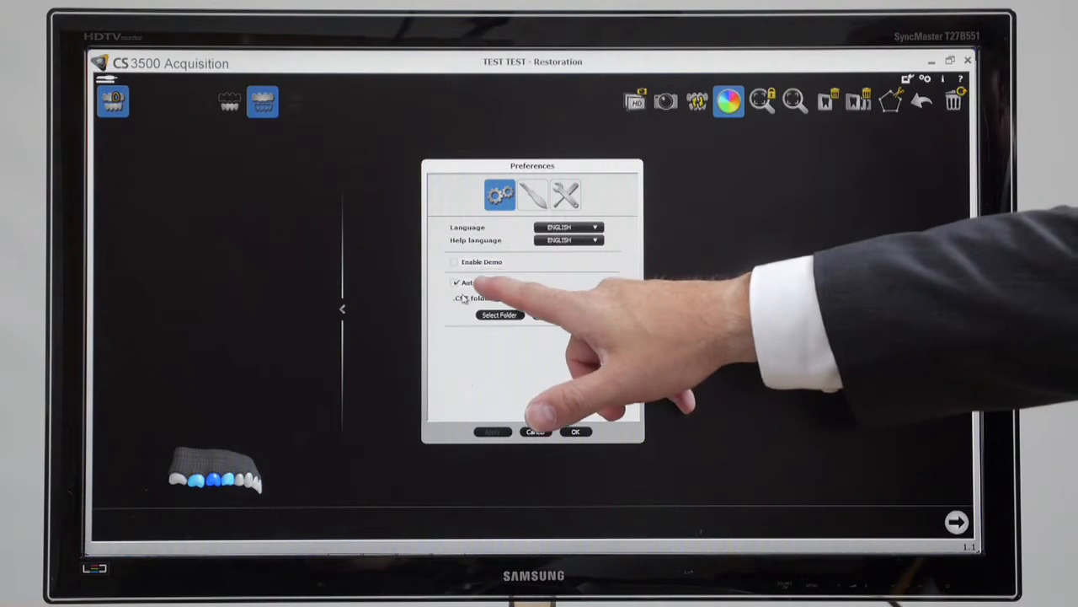
{"action": "left_click", "coordinate": [458, 283]}
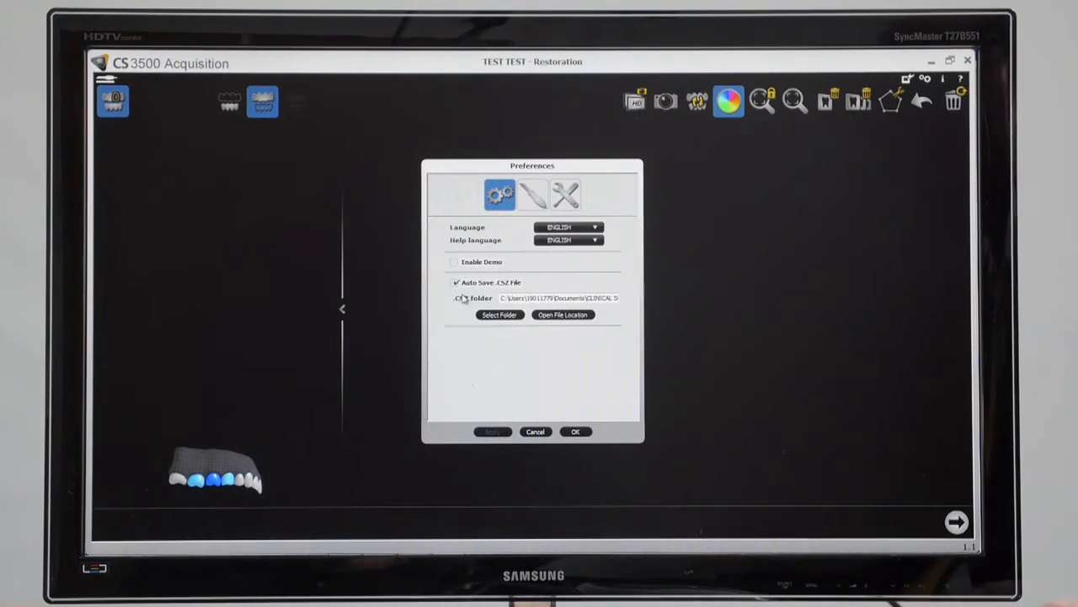
- Show the Capture preferences and toggle Auto capture off and back on
{"action": "left_click", "coordinate": [533, 195]}
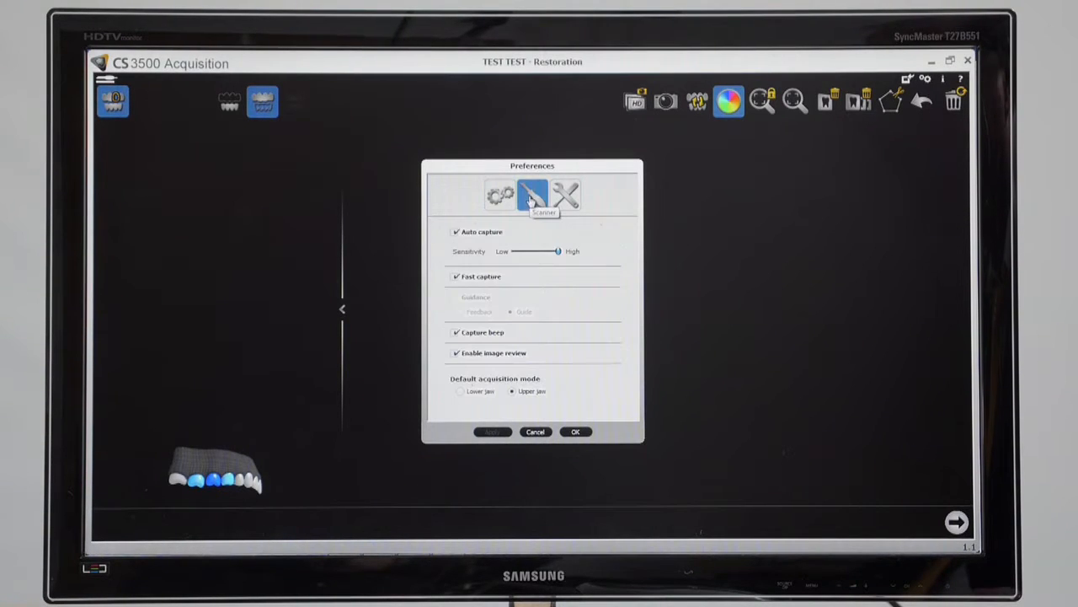
{"action": "mouse_move", "coordinate": [454, 317]}
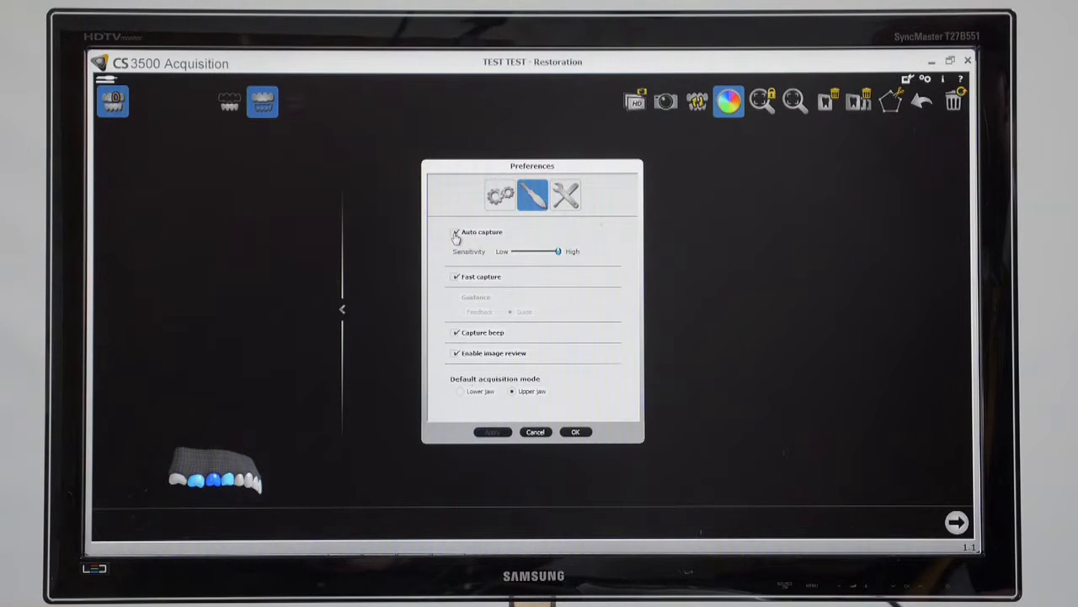
{"action": "left_click", "coordinate": [455, 233]}
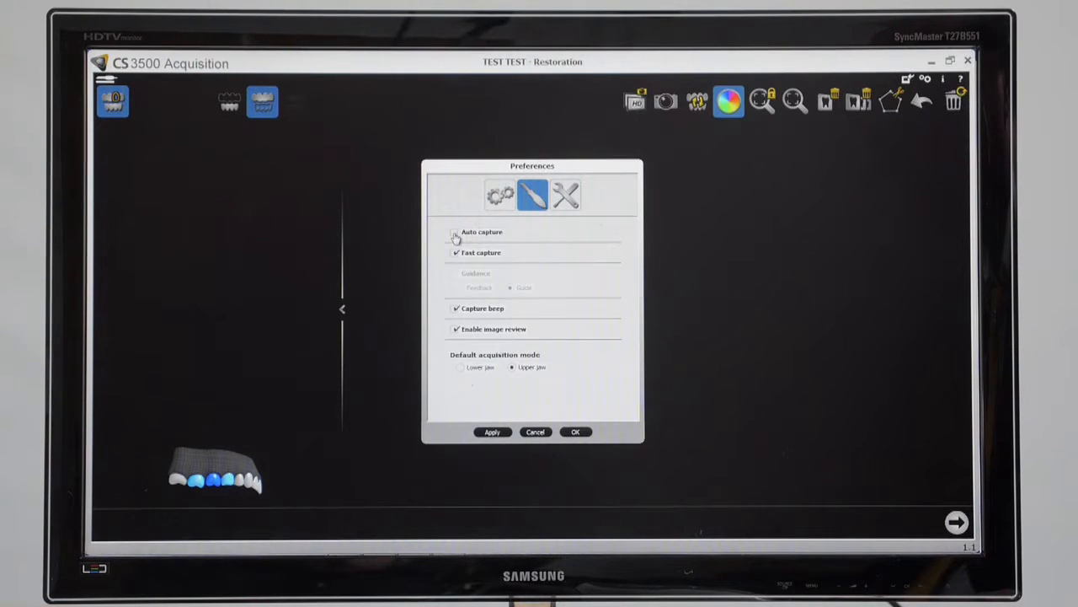
{"action": "left_click", "coordinate": [455, 232]}
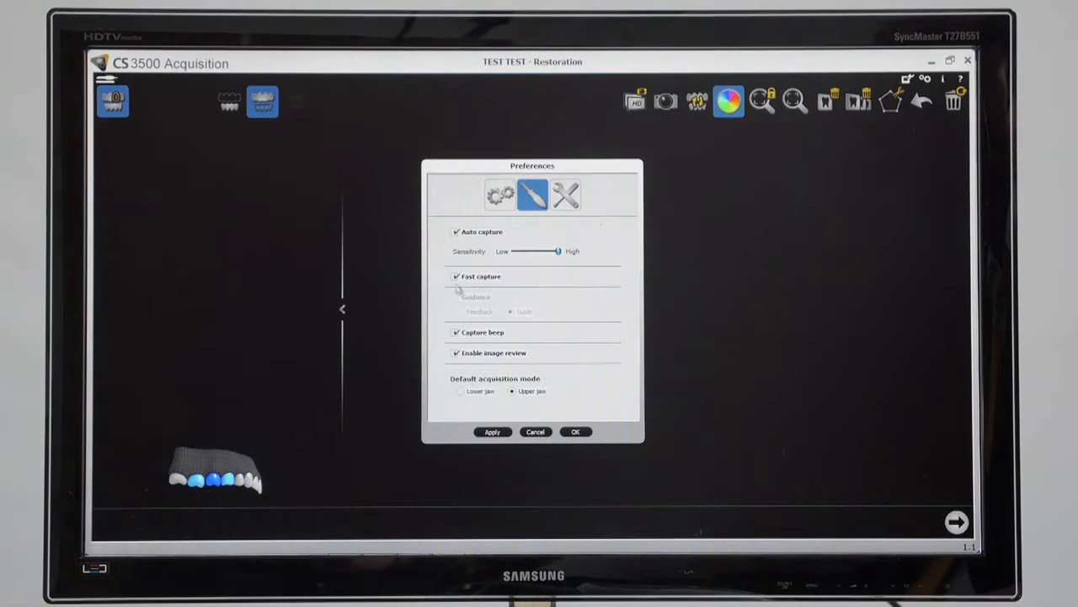
{"action": "left_click", "coordinate": [455, 276]}
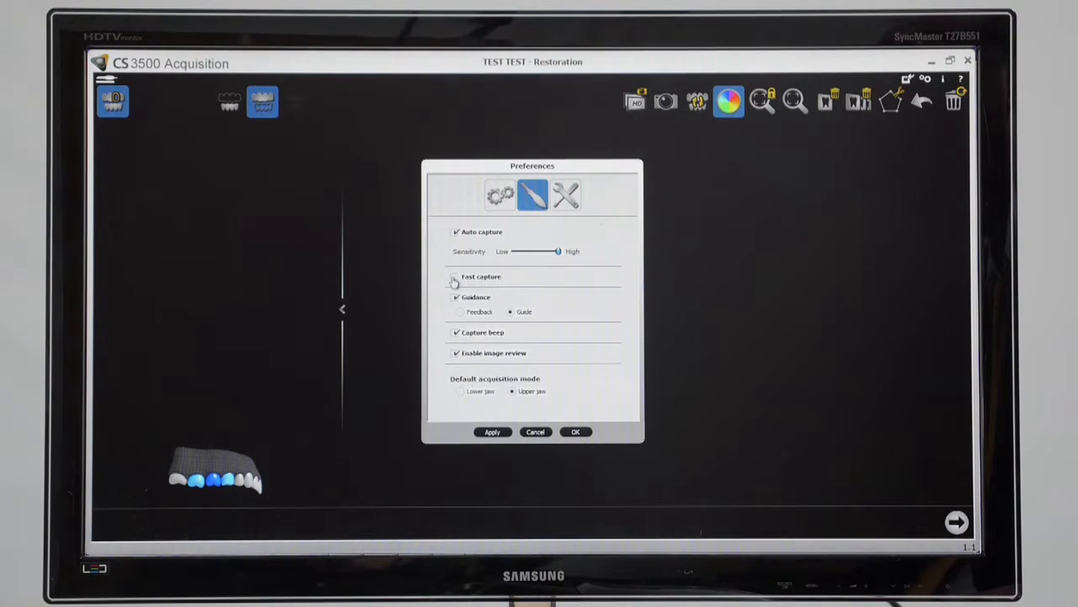
{"action": "left_click", "coordinate": [455, 277]}
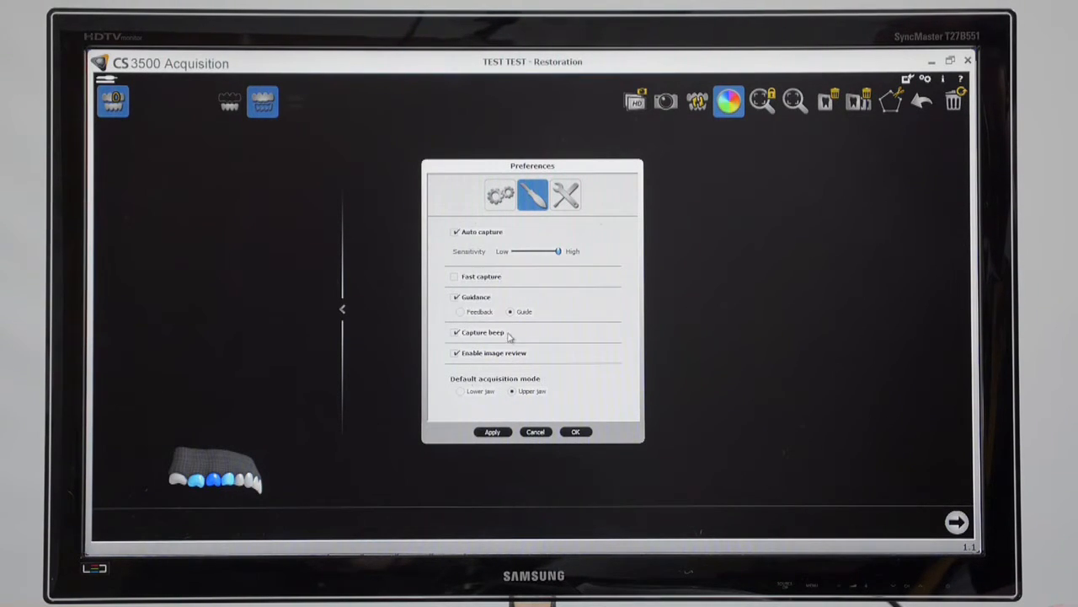
{"action": "mouse_move", "coordinate": [509, 335]}
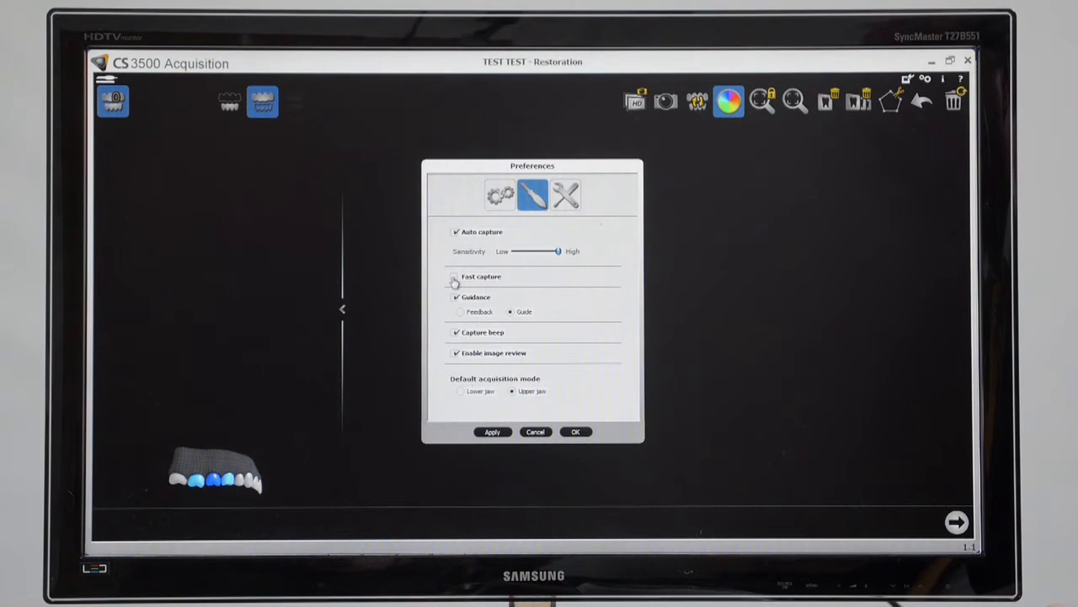
{"action": "left_click", "coordinate": [455, 278]}
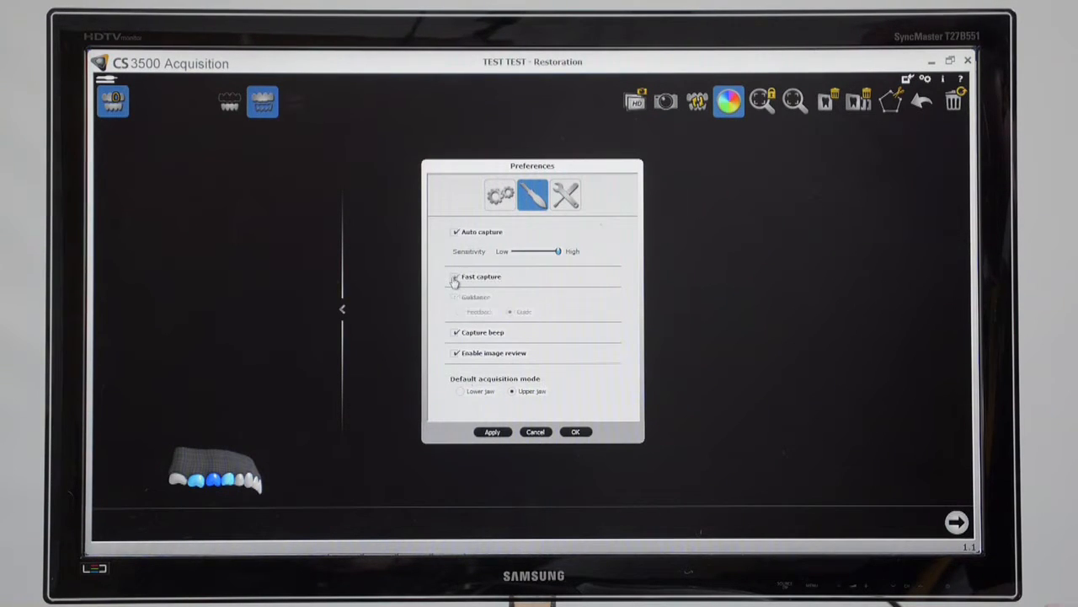
{"action": "left_click", "coordinate": [455, 276]}
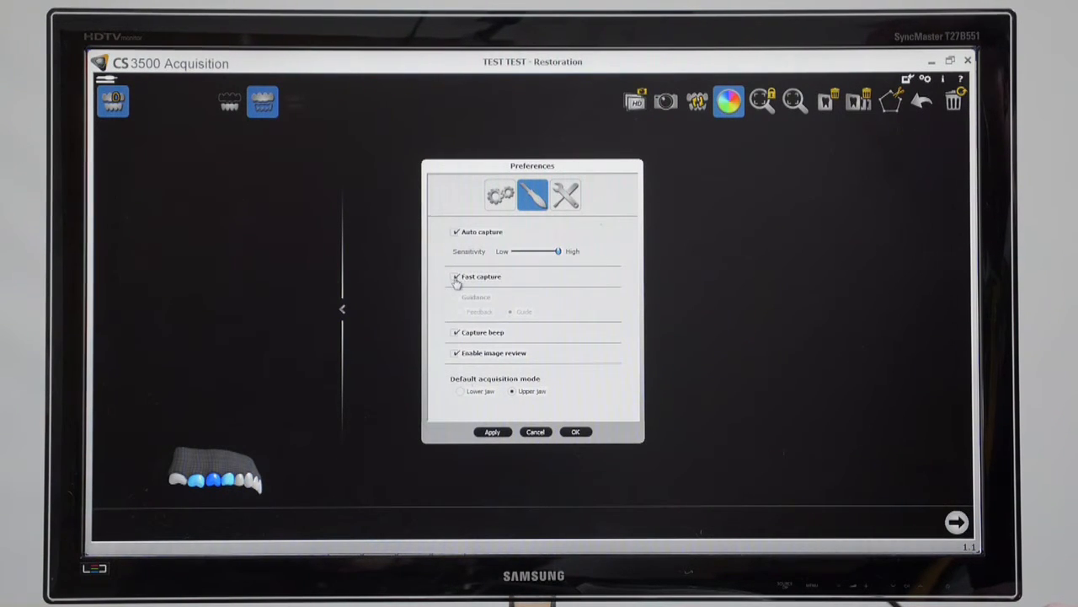